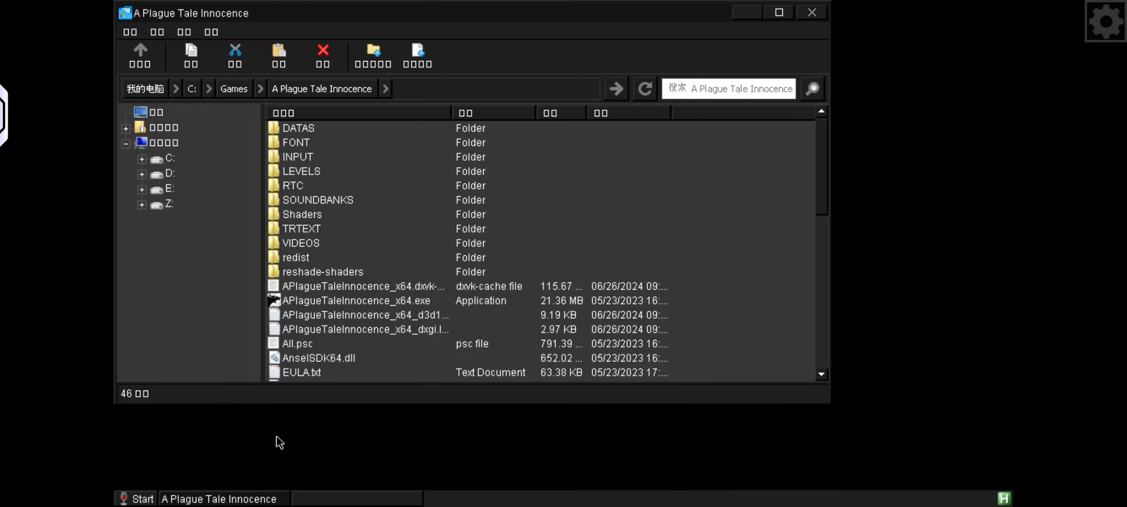
Select APlagueTaleInnocence_x64.exe in the A Plague Tale Innocence game folder.
click(359, 300)
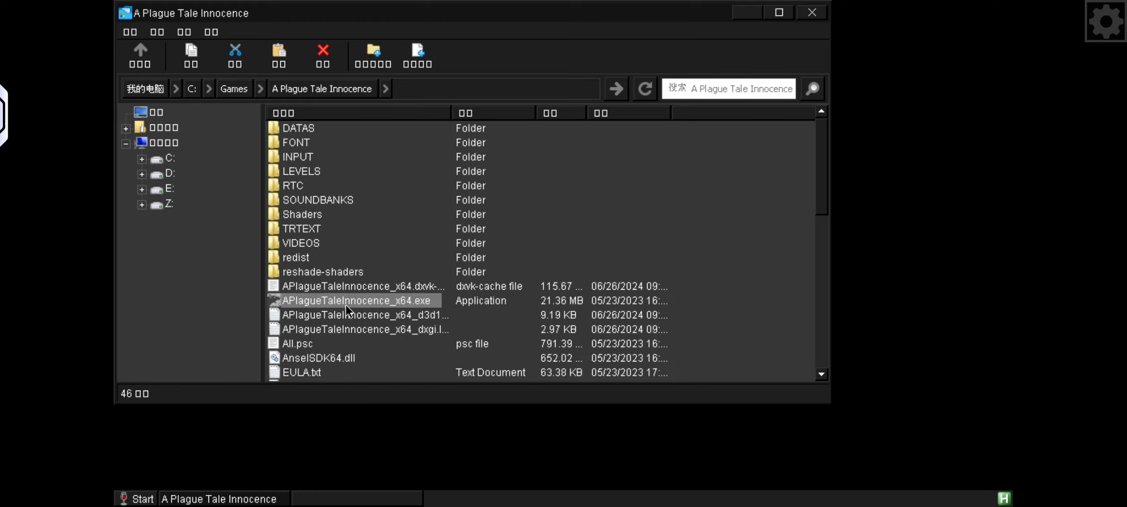
double_click(359, 300)
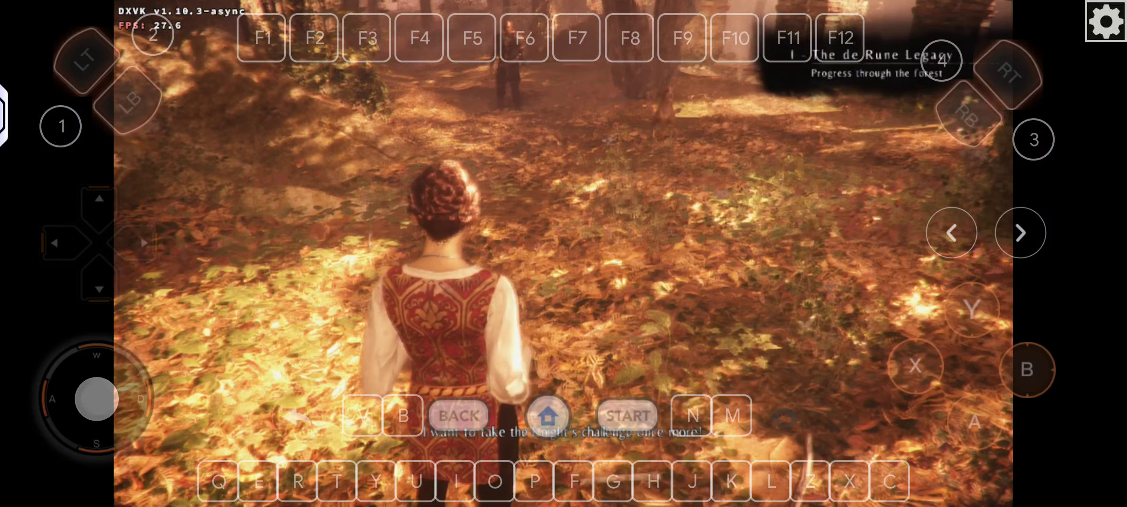
Walk Amicia forward through the autumn forest until she reaches the dog.
drag(97, 399, 112, 367)
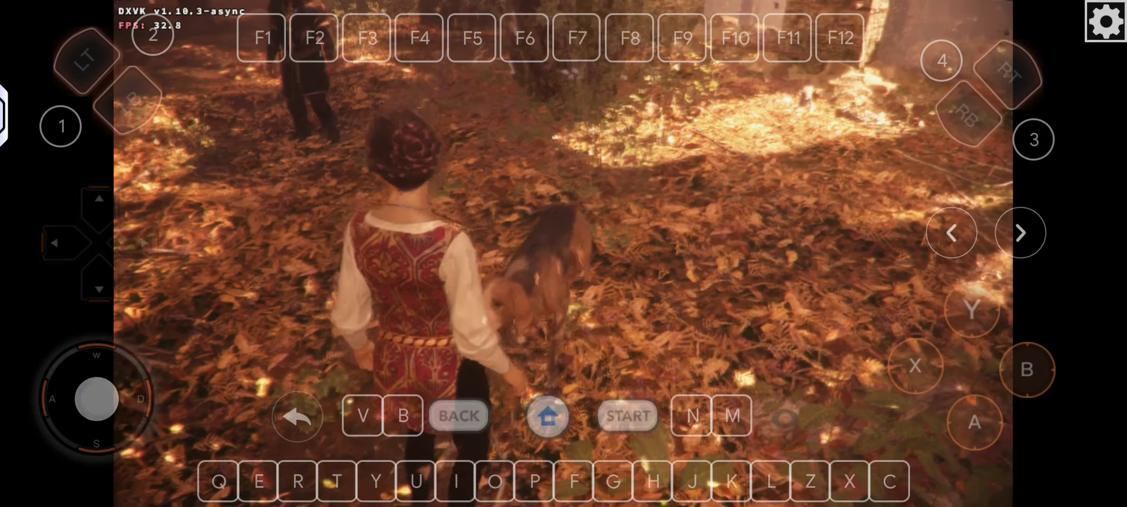
Run Amicia into the darker forest after the figure running ahead.
drag(97, 398, 99, 364)
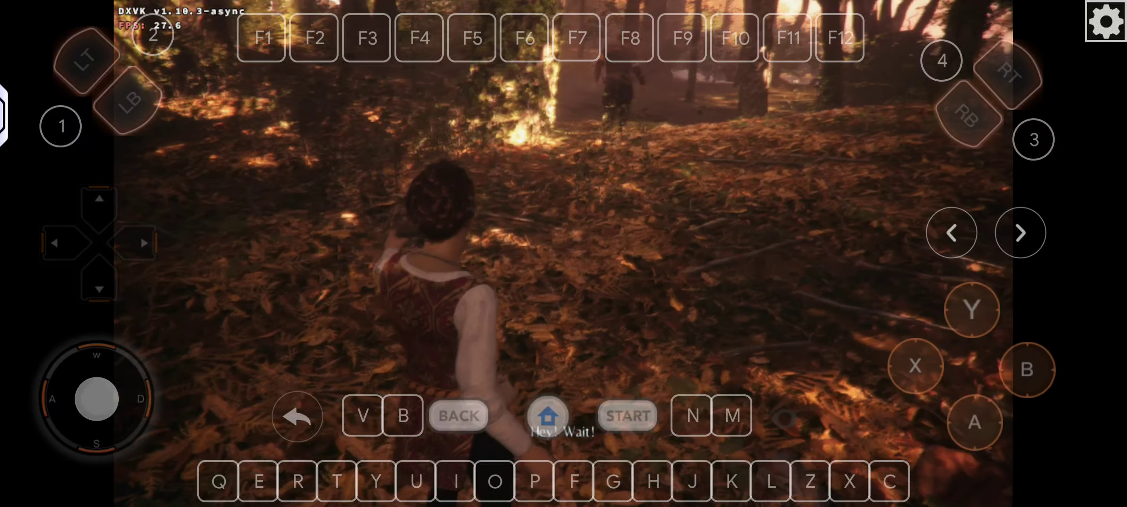
Move Amicia into the sunlit grassy clearing and up to the man on the hilltop.
drag(97, 400, 108, 366)
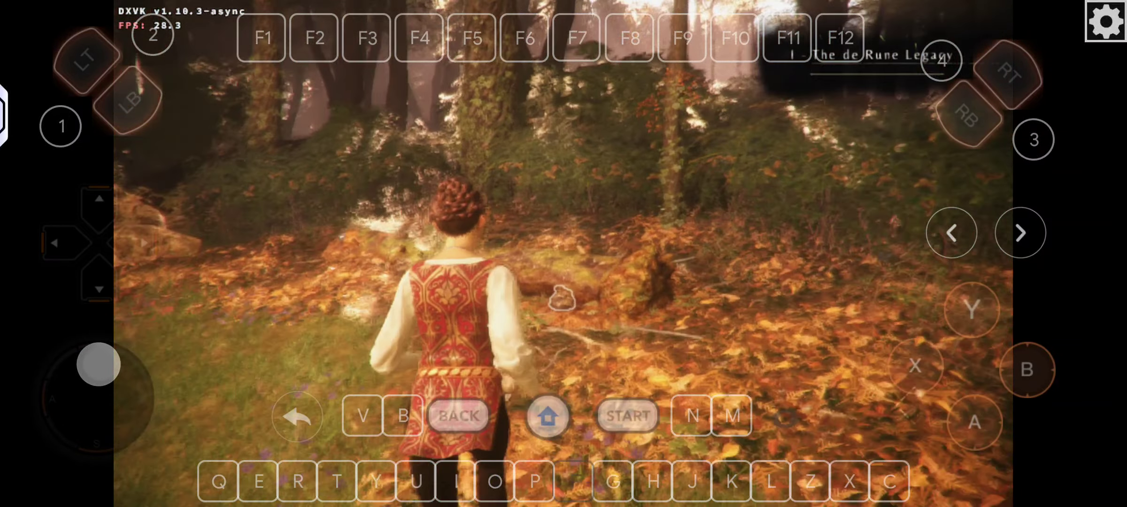
drag(99, 364, 98, 399)
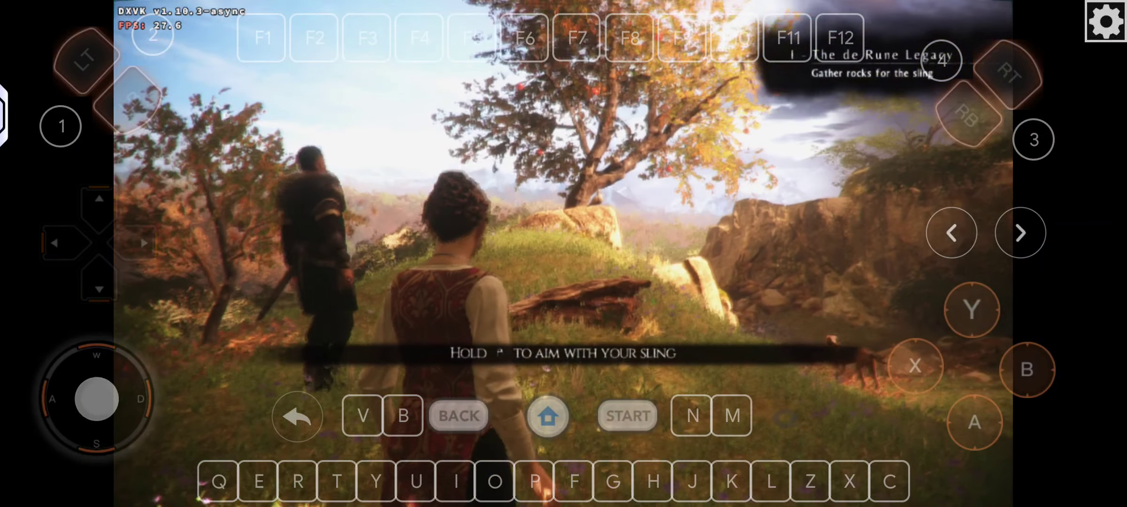
Tap the on-screen button to continue past the sling tutorial prompt.
click(972, 310)
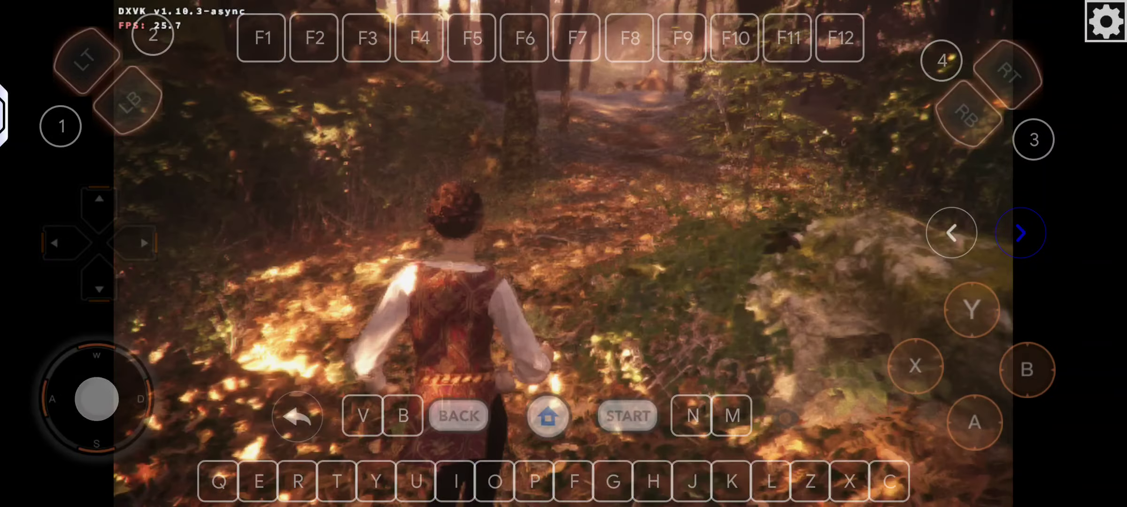
Run Amicia along the forest path behind the dog toward the tall grass.
drag(98, 399, 95, 363)
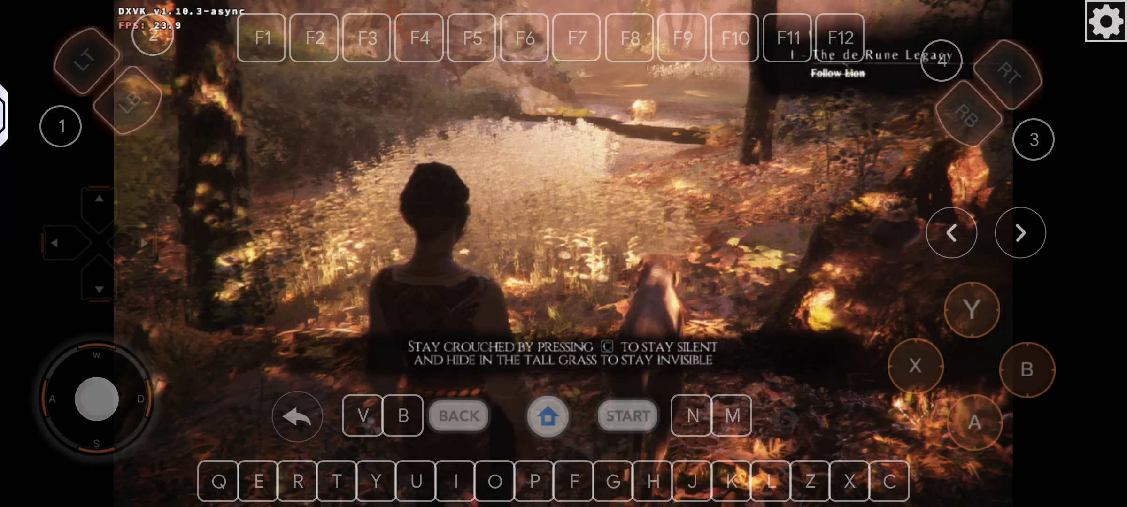
Walk Amicia forward and steer her through the tall grass to its edge.
drag(97, 400, 75, 371)
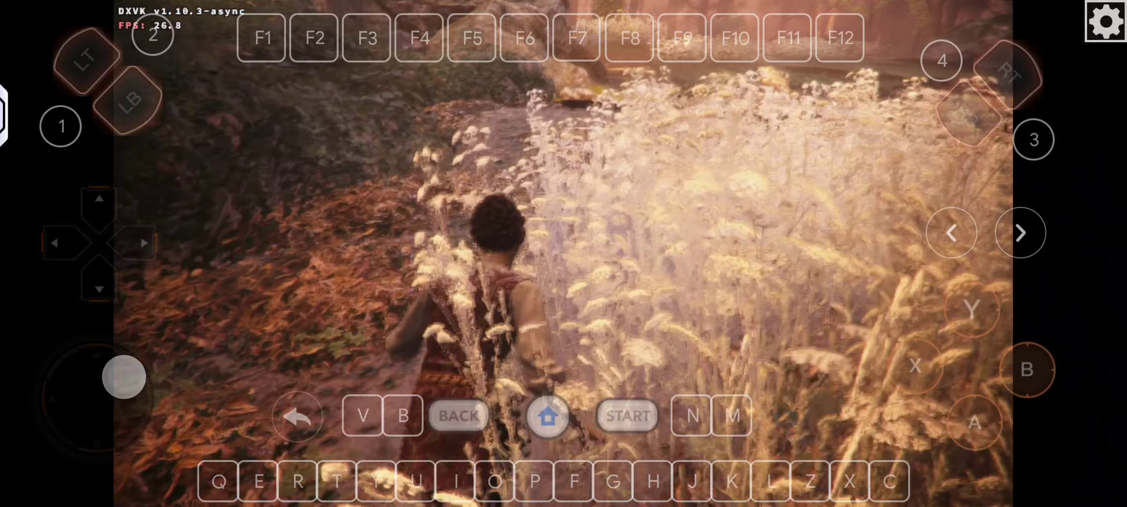
drag(124, 377, 97, 399)
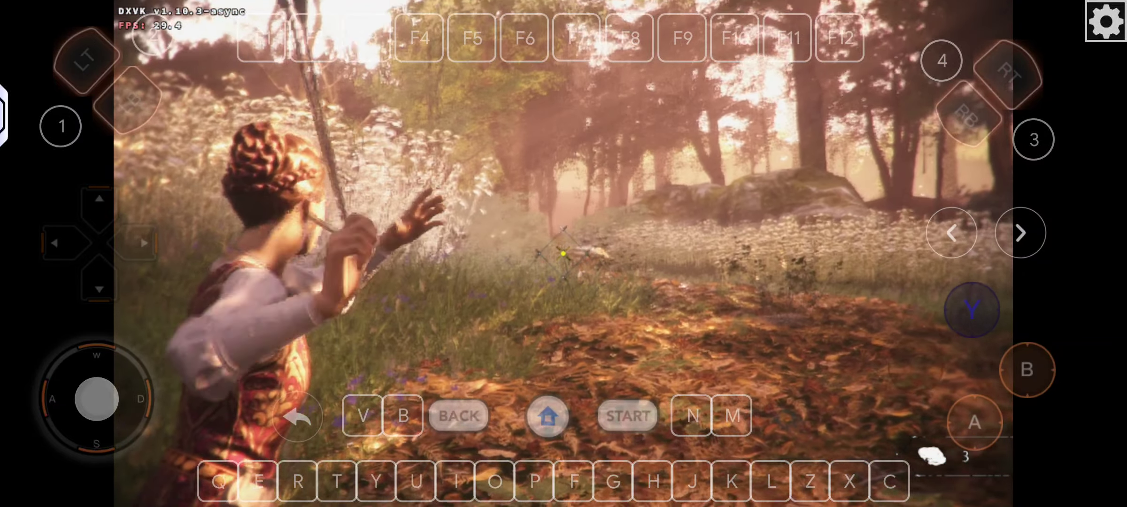
click(917, 367)
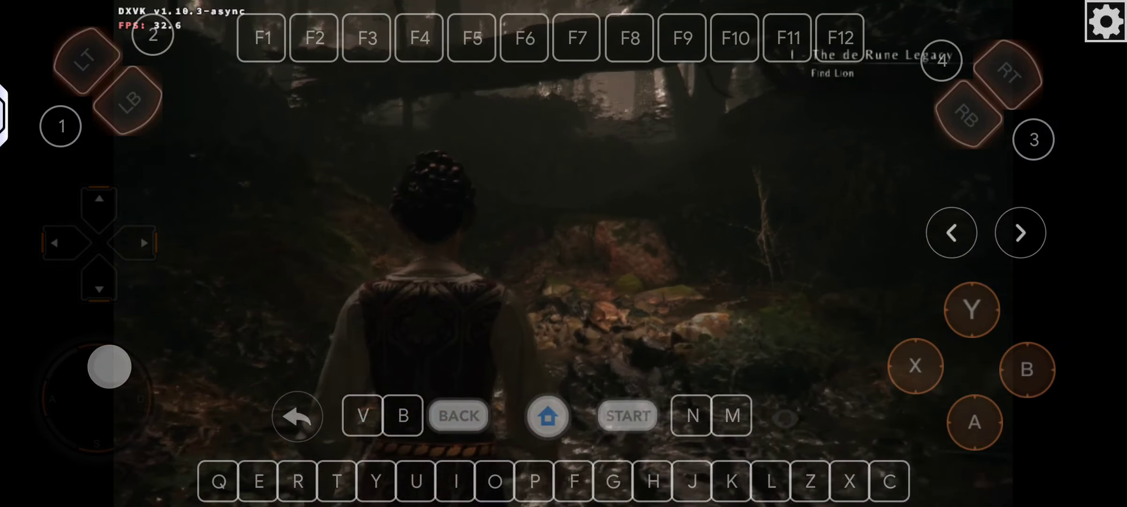
Walk Amicia through the dark ravine until she reaches the candlelit church.
drag(109, 368, 97, 399)
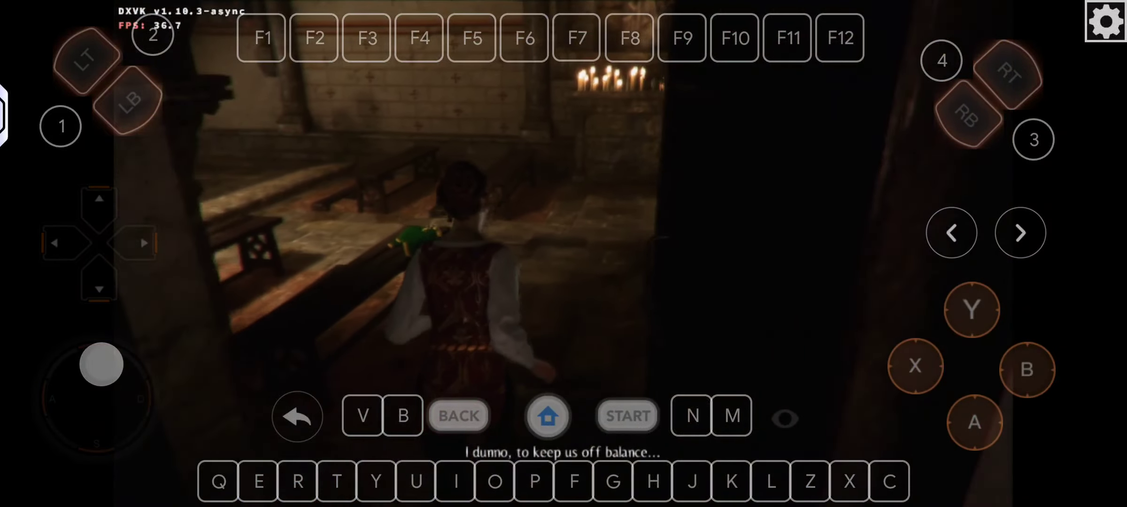
Walk Amicia past the pews to the stone altar and interact with it.
drag(101, 364, 98, 398)
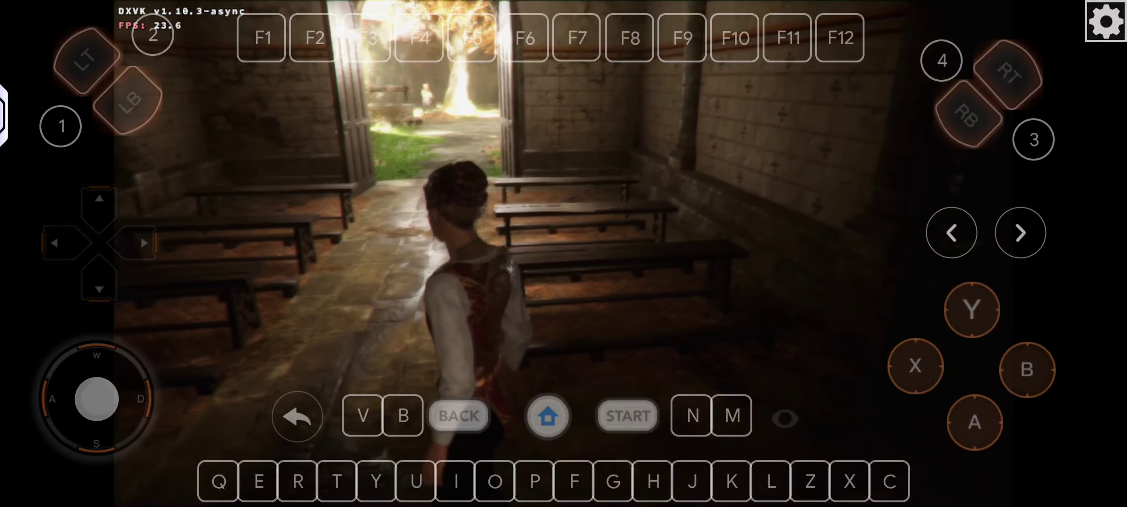
drag(97, 399, 104, 369)
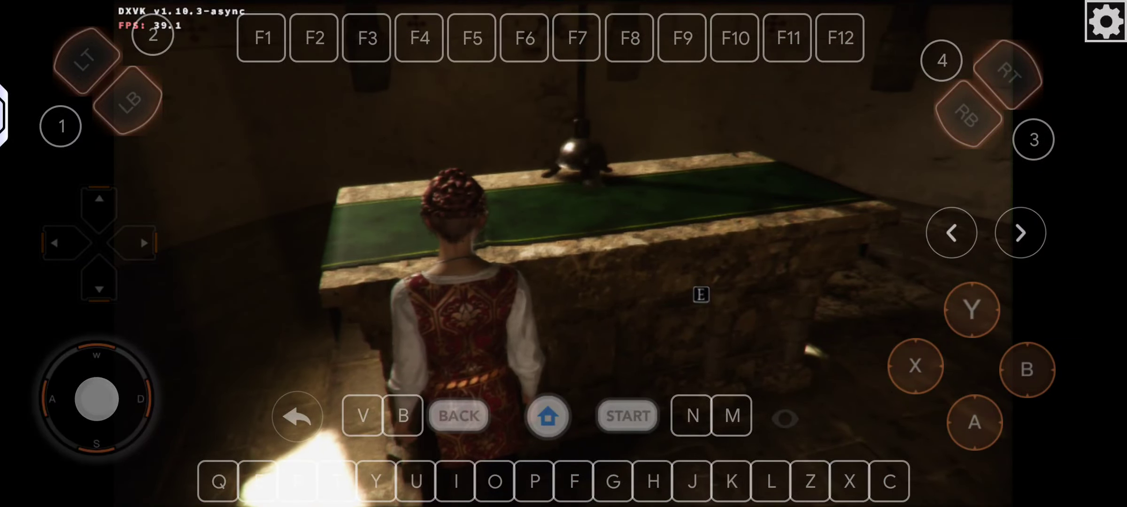
click(336, 481)
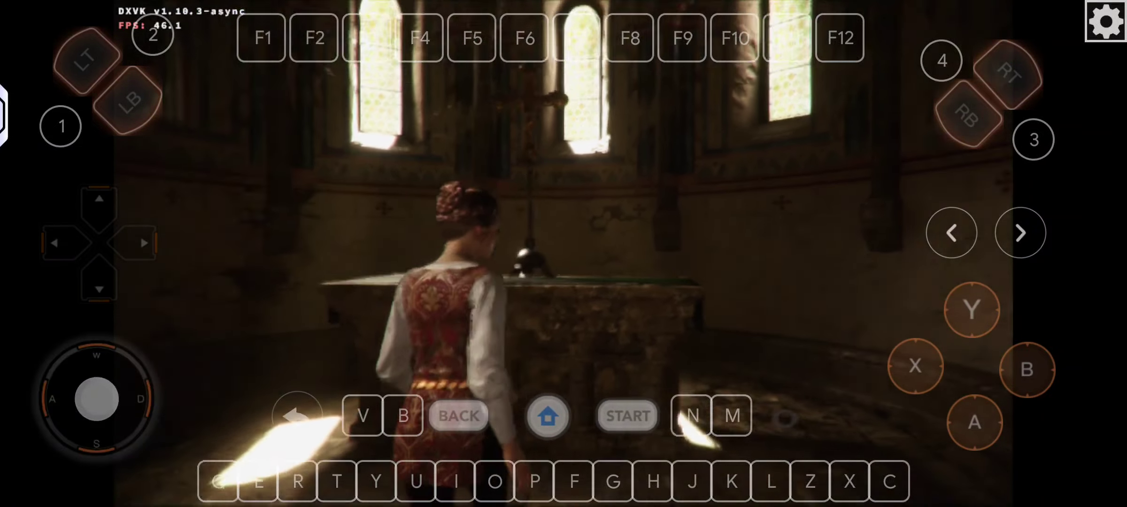
drag(97, 398, 87, 433)
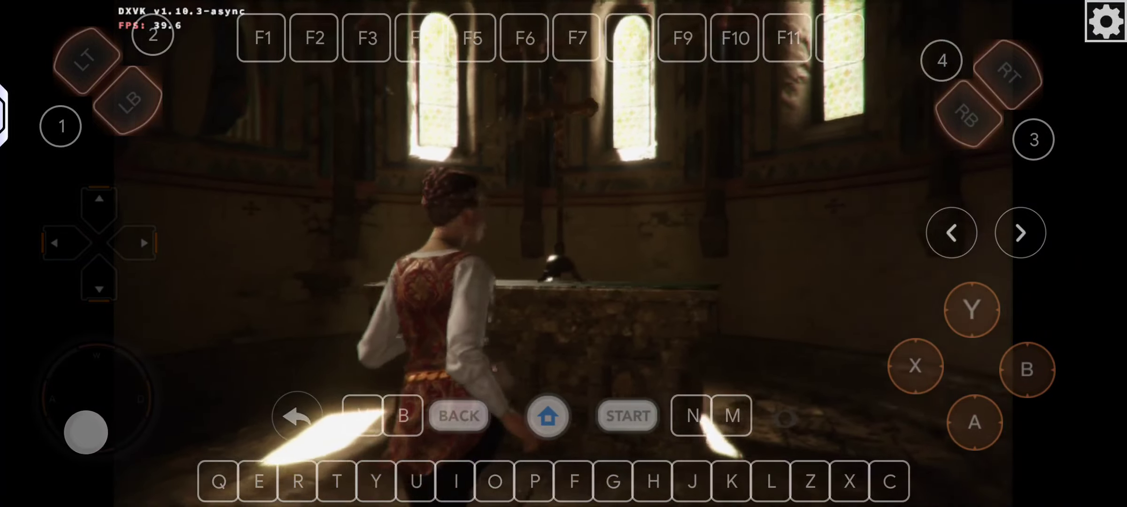